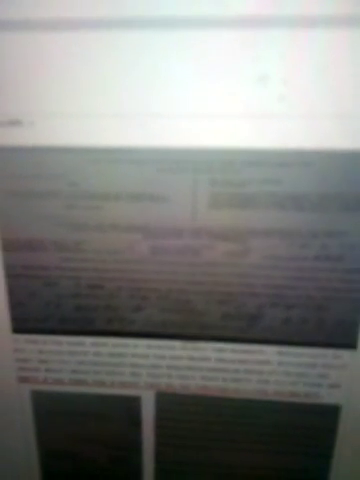
pyautogui.scroll(-3)
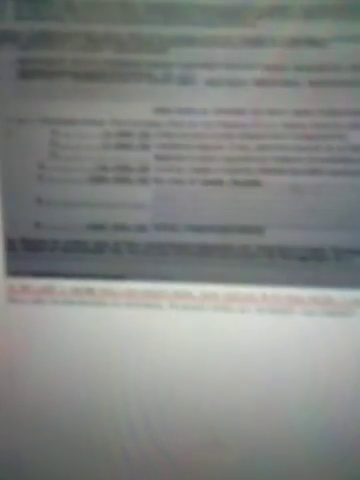
pyautogui.scroll(-3)
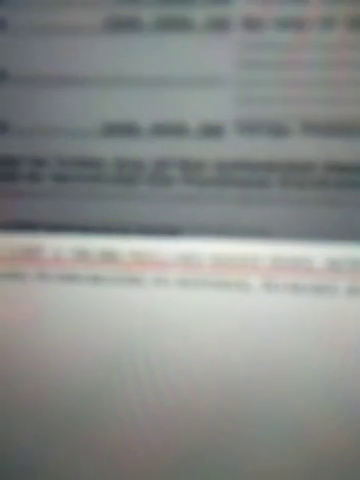